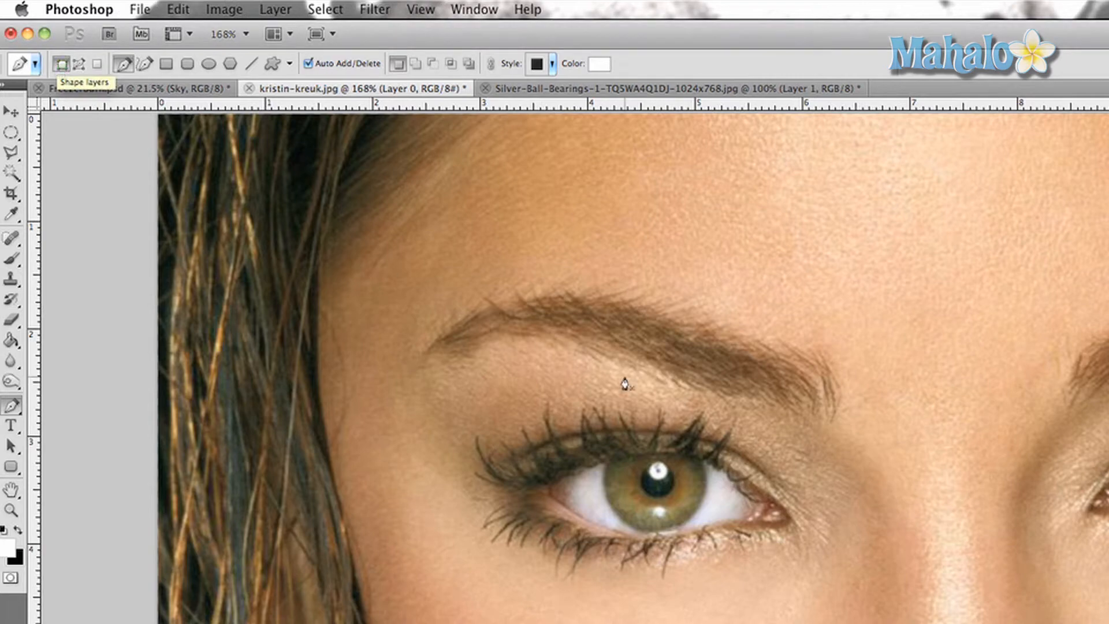
# Set the Pen tool to Shape Layers mode and draw the black tear streak below the eye
pyautogui.click(597, 63)
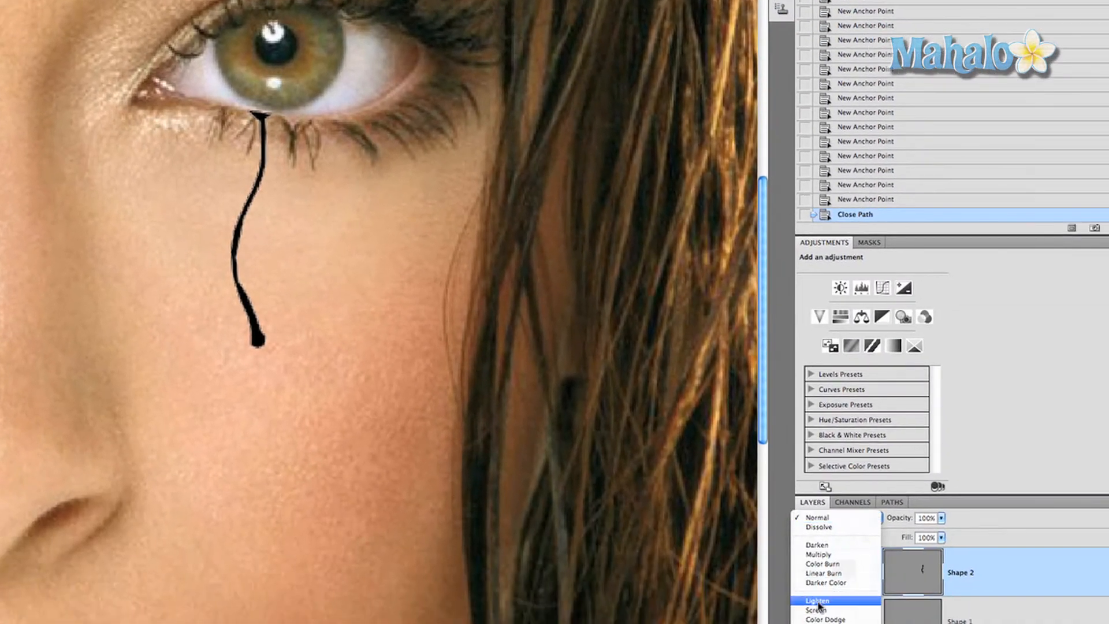
# Switch the tear shape layer's blend mode to Screen
pyautogui.click(825, 608)
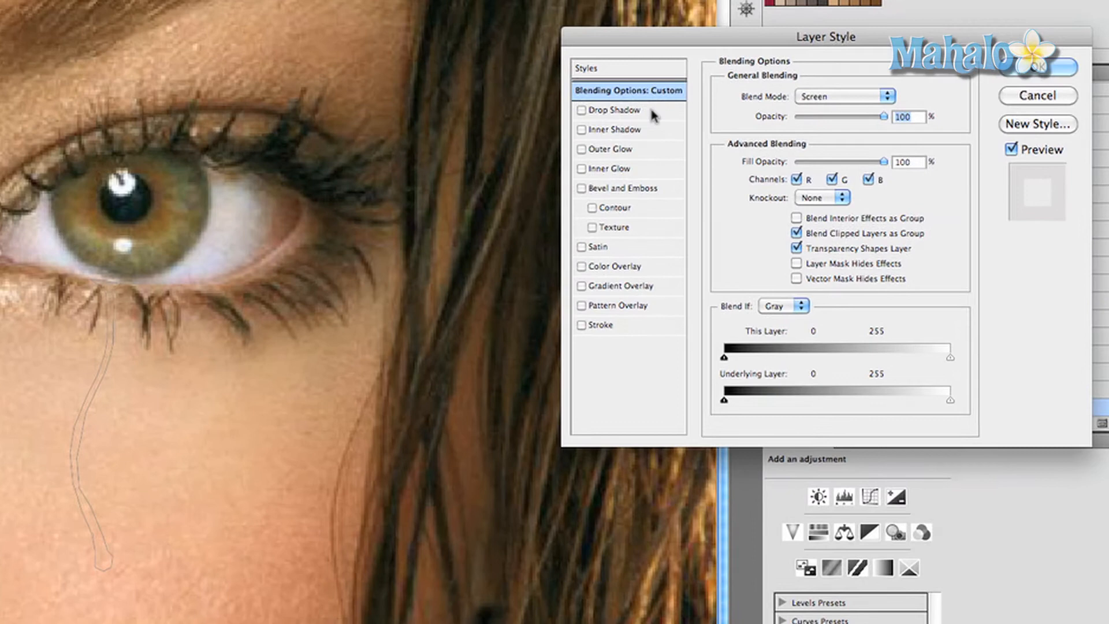
# Add a brownish drop shadow at a 90° angle with a new contour, and enable Inner Shadow
pyautogui.click(583, 110)
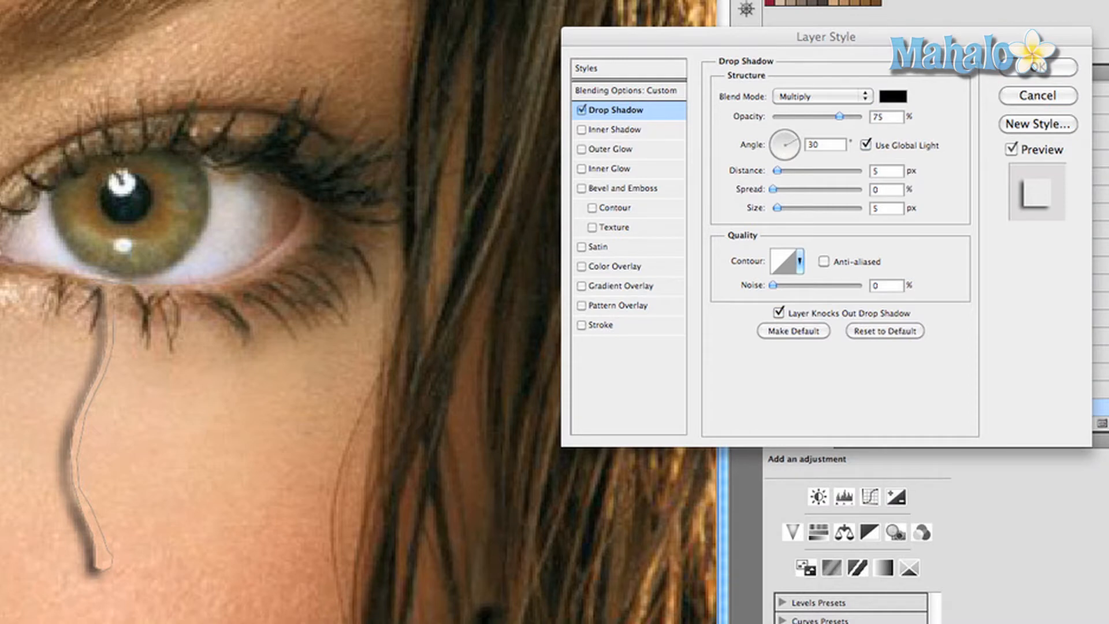
pyautogui.click(891, 97)
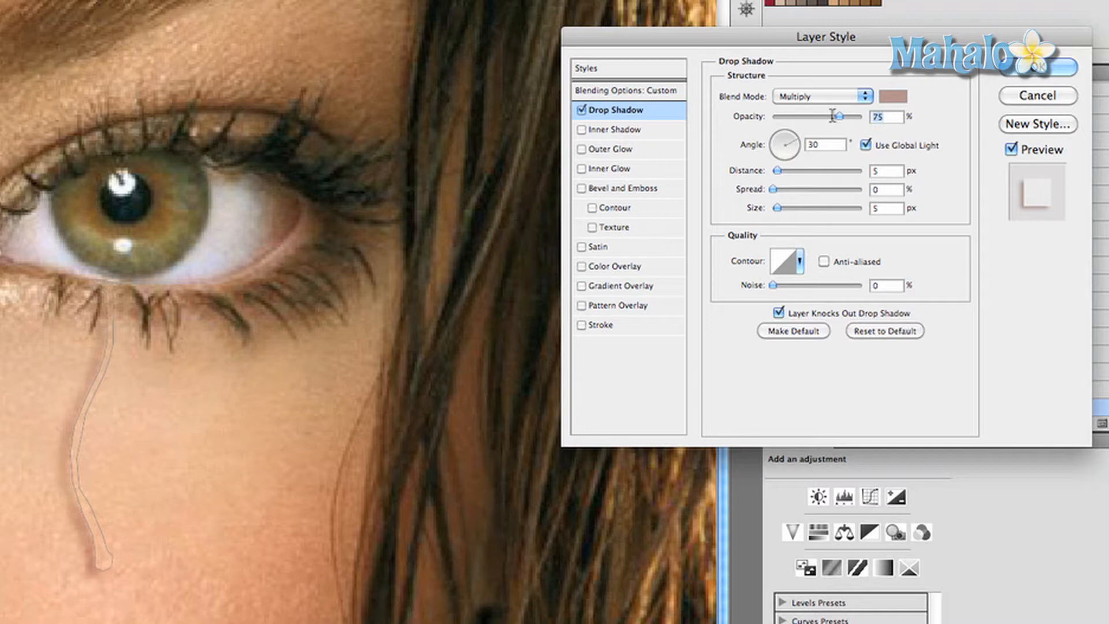
pyautogui.click(620, 122)
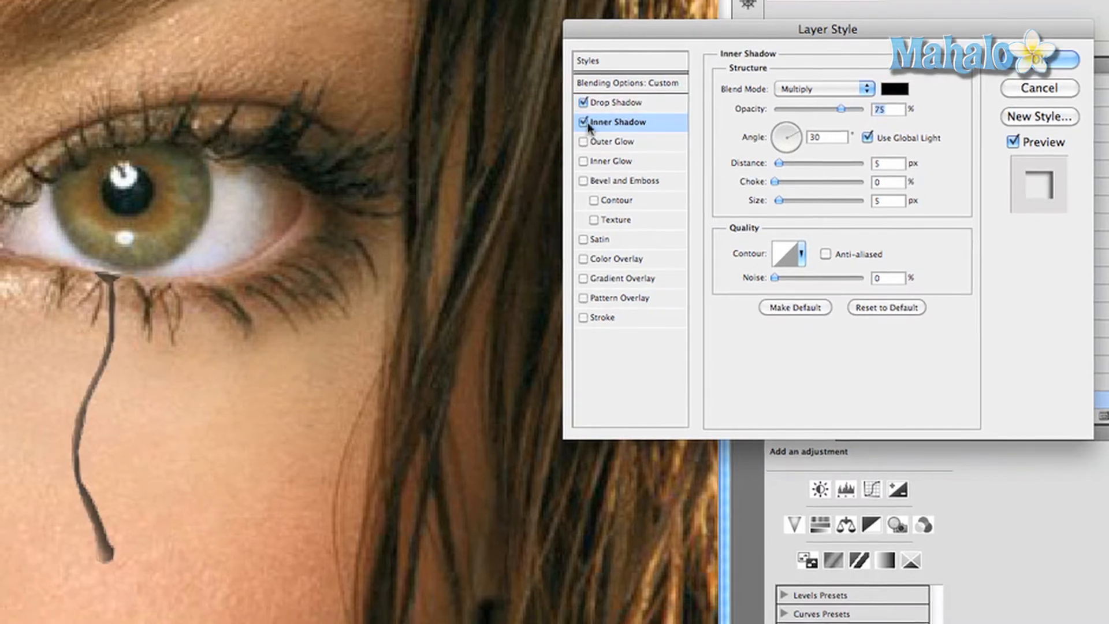
pyautogui.click(619, 103)
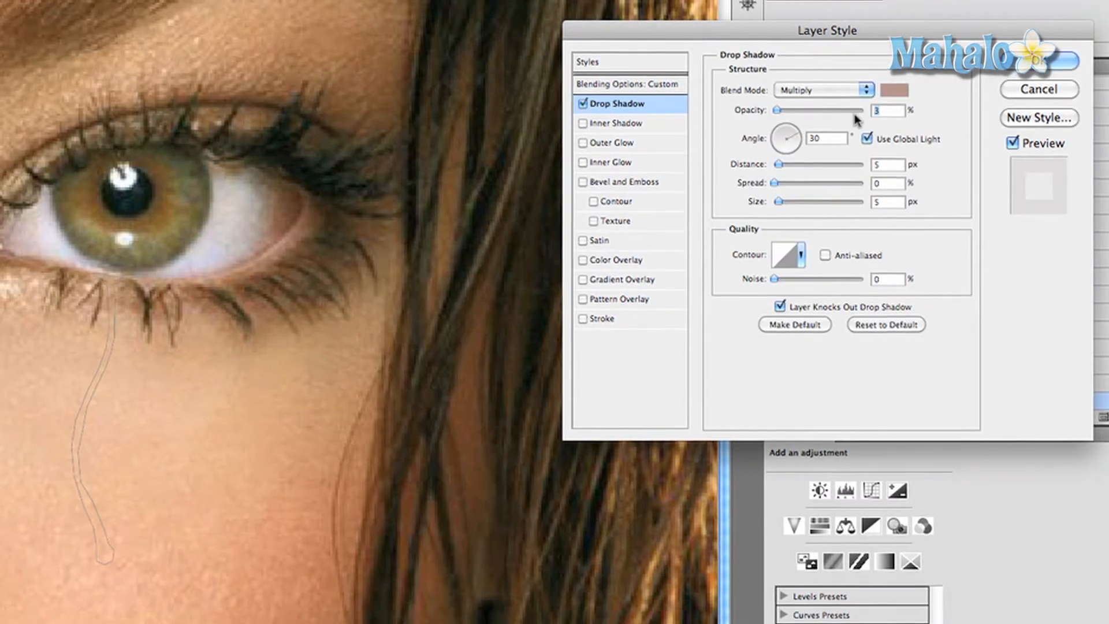
pyautogui.click(827, 139)
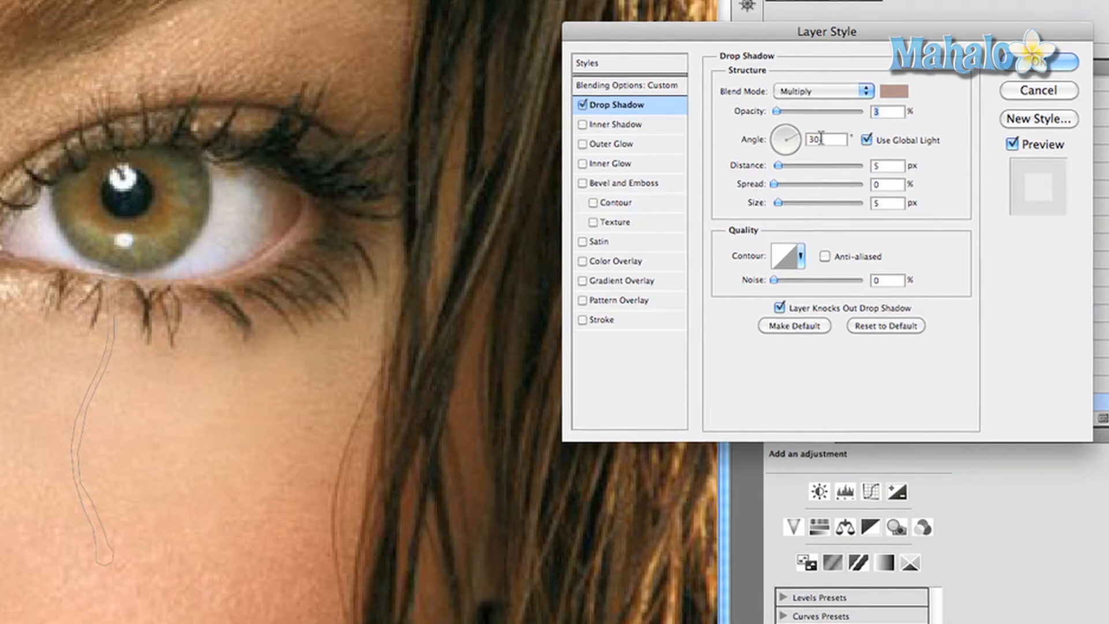
pyautogui.write('90')
pyautogui.click(889, 203)
pyautogui.write('3')
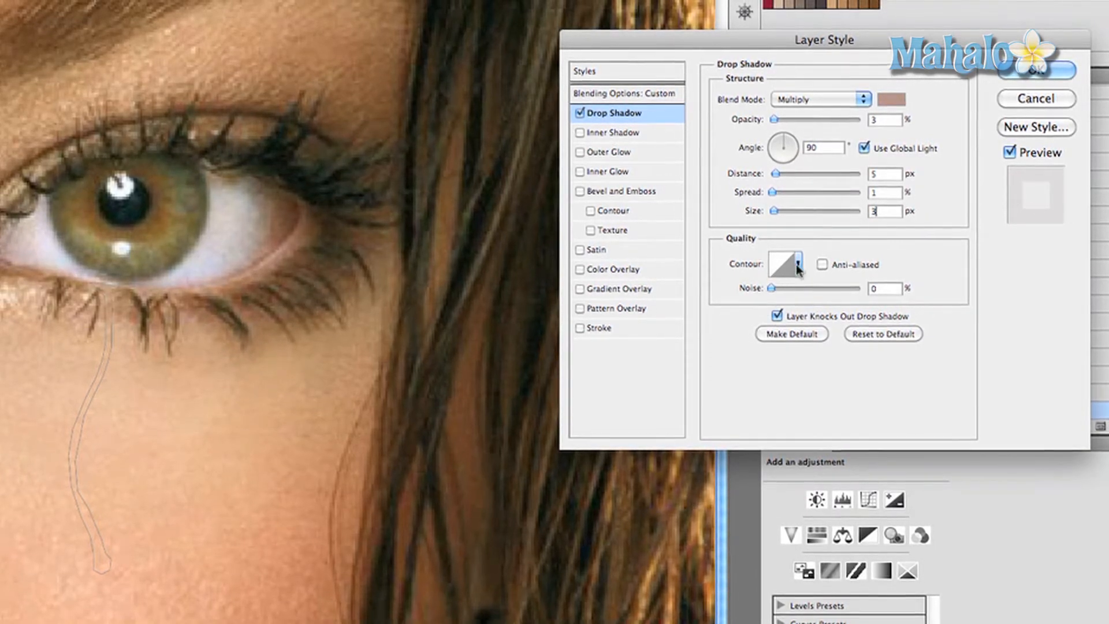
pyautogui.click(785, 265)
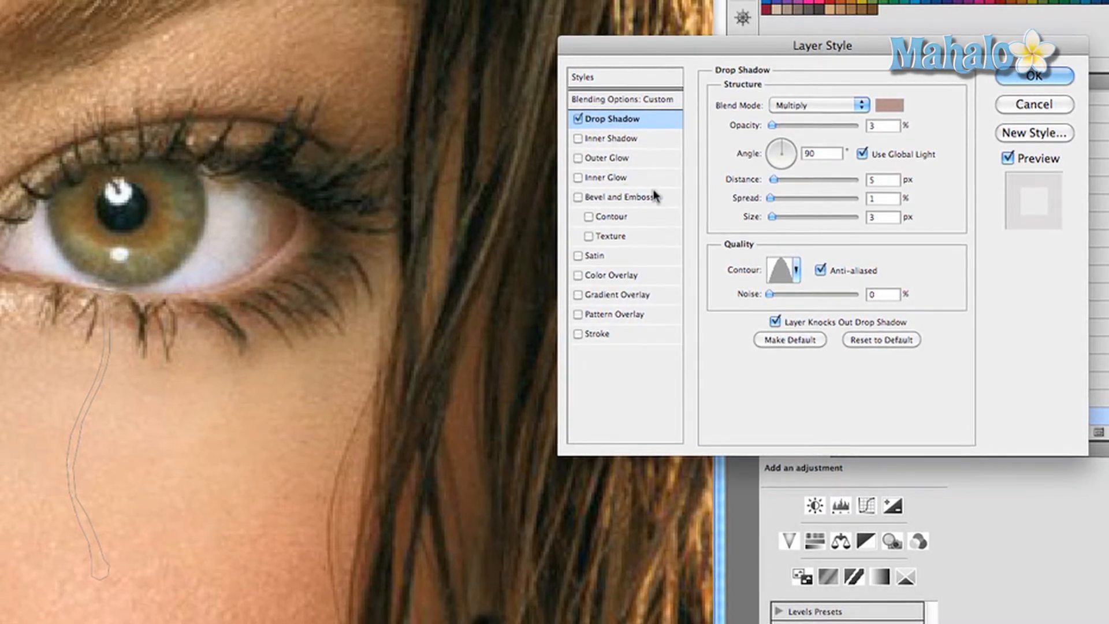
pyautogui.click(610, 139)
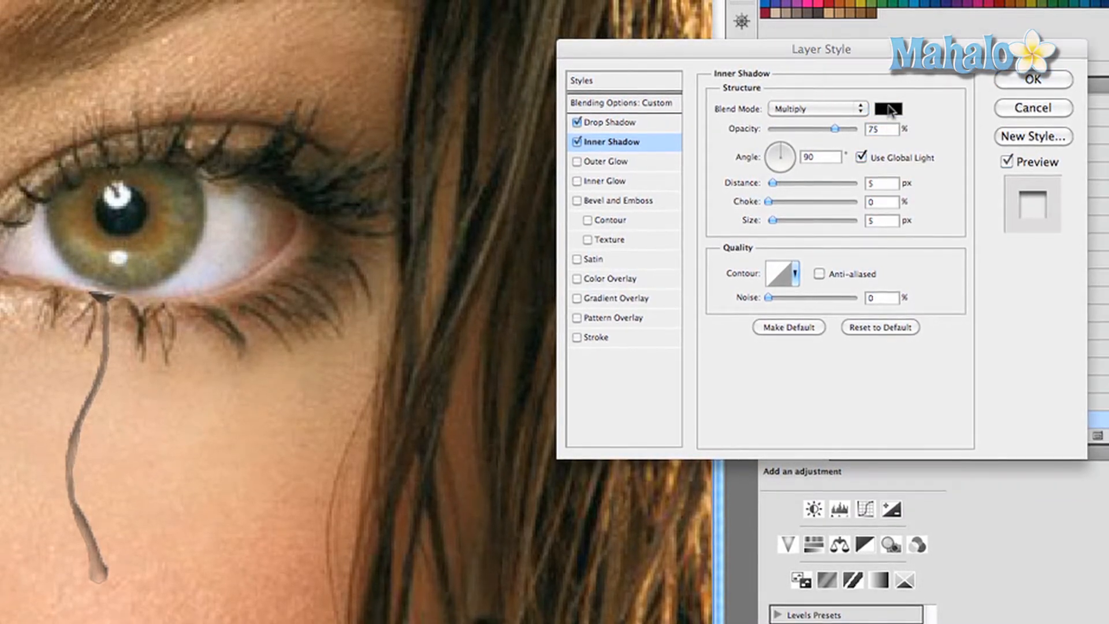
# Set the inner shadow colour to brown #a88379 with a 1% choke
pyautogui.click(889, 108)
pyautogui.write('a88379')
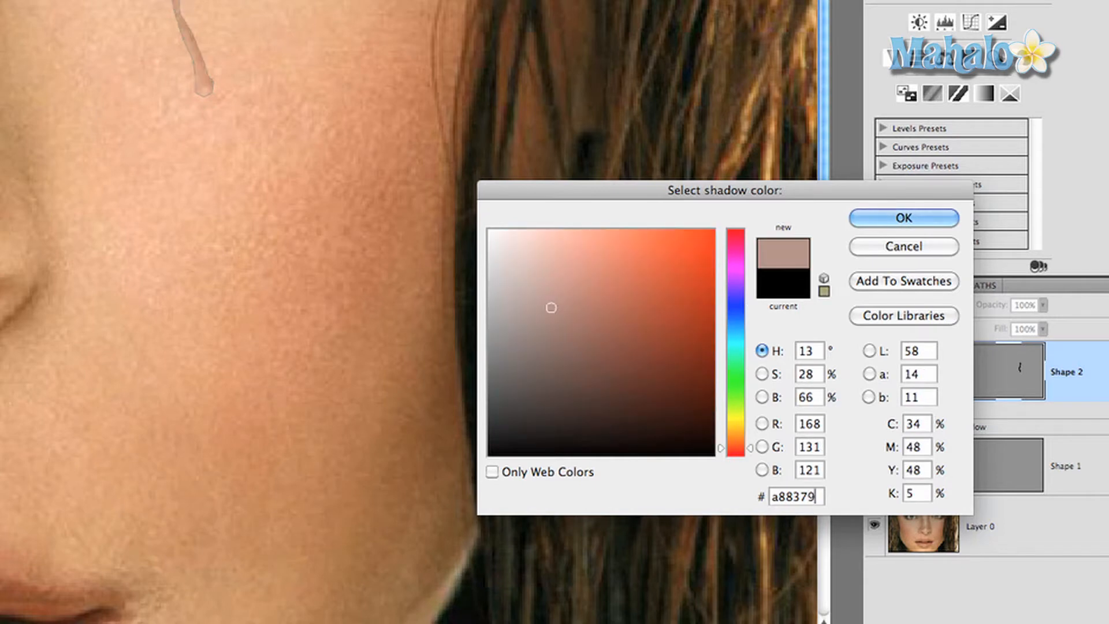
pyautogui.click(903, 217)
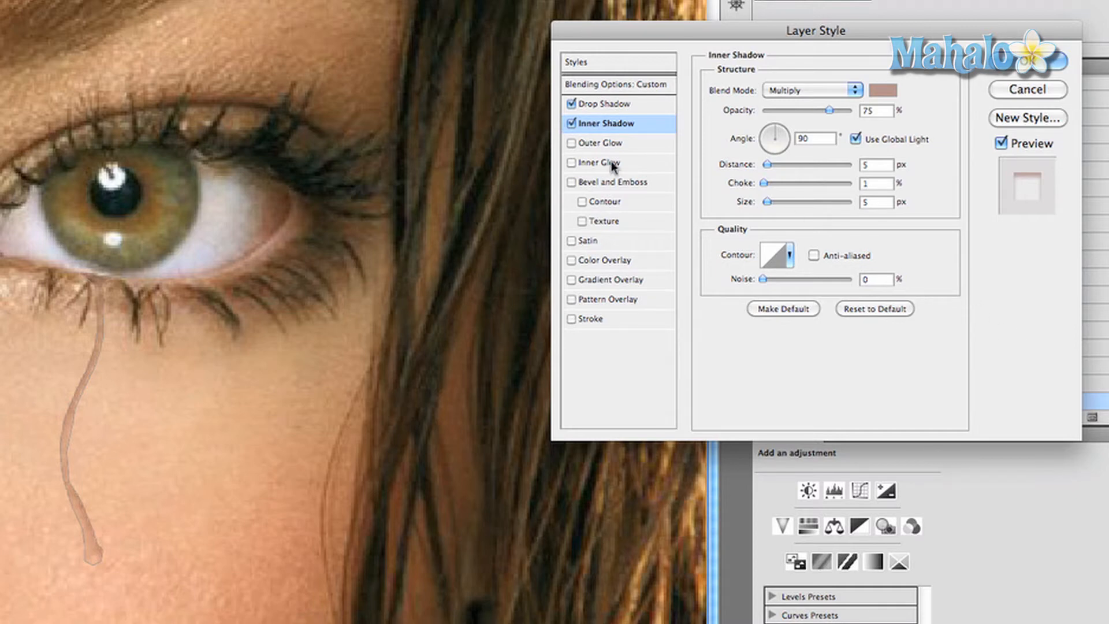
# Enable Inner Glow in Overlay mode, choose its colour, at 5% opacity and 5 px size
pyautogui.click(602, 162)
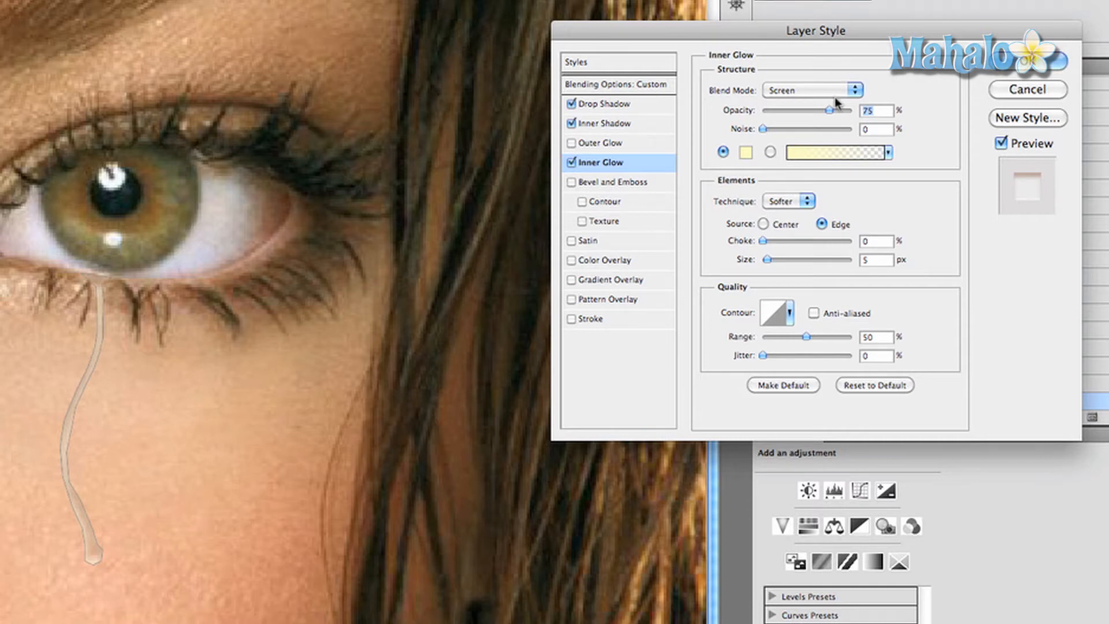
pyautogui.click(813, 90)
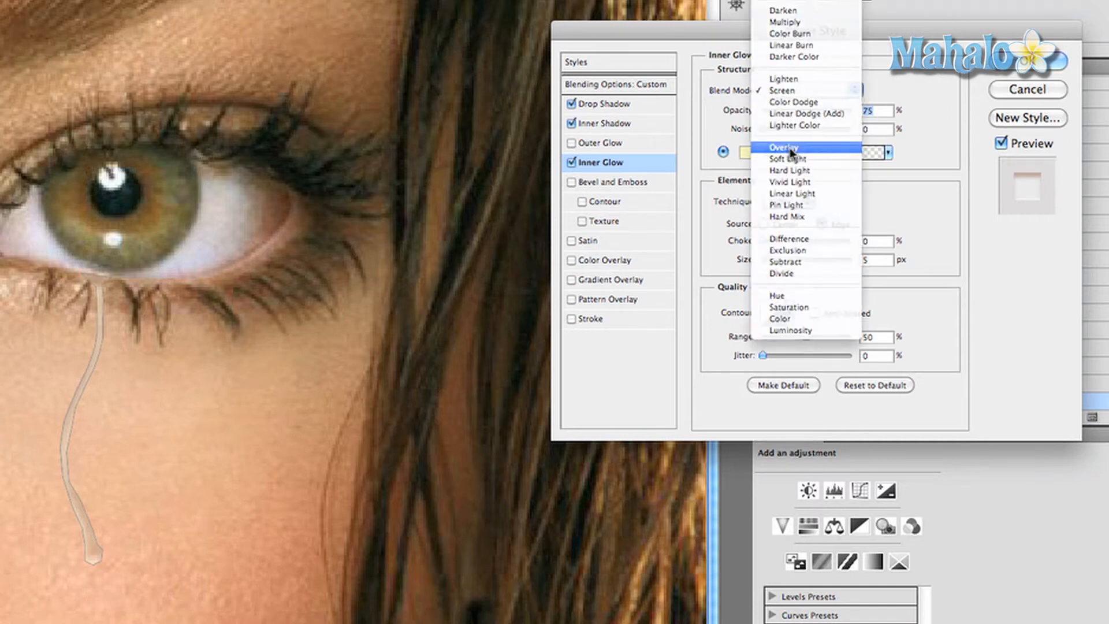
pyautogui.click(787, 148)
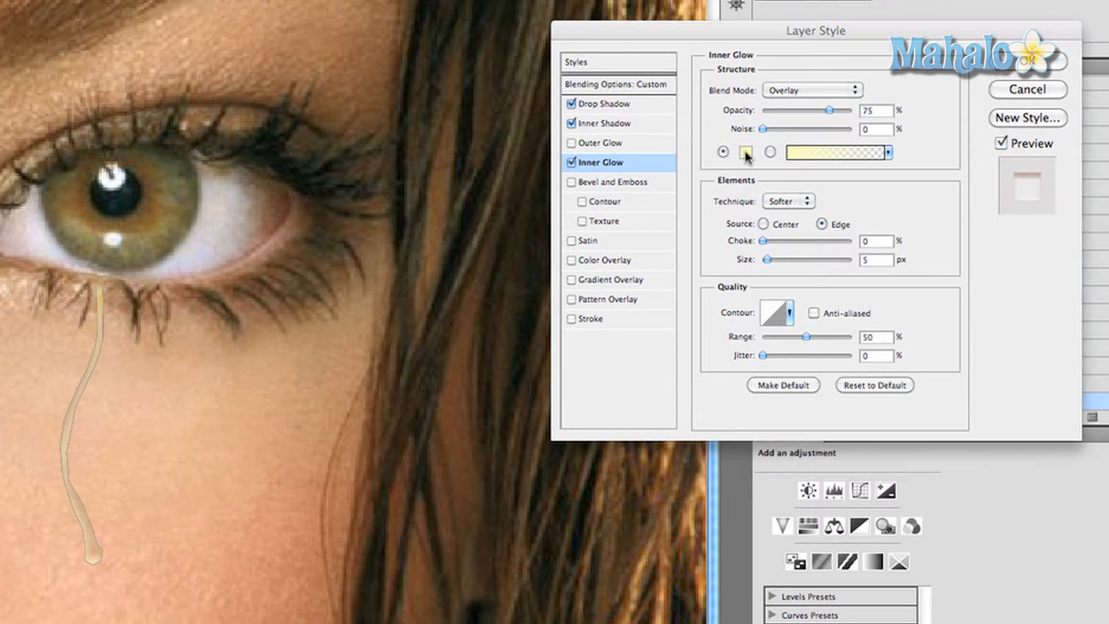
pyautogui.click(744, 152)
pyautogui.write('5')
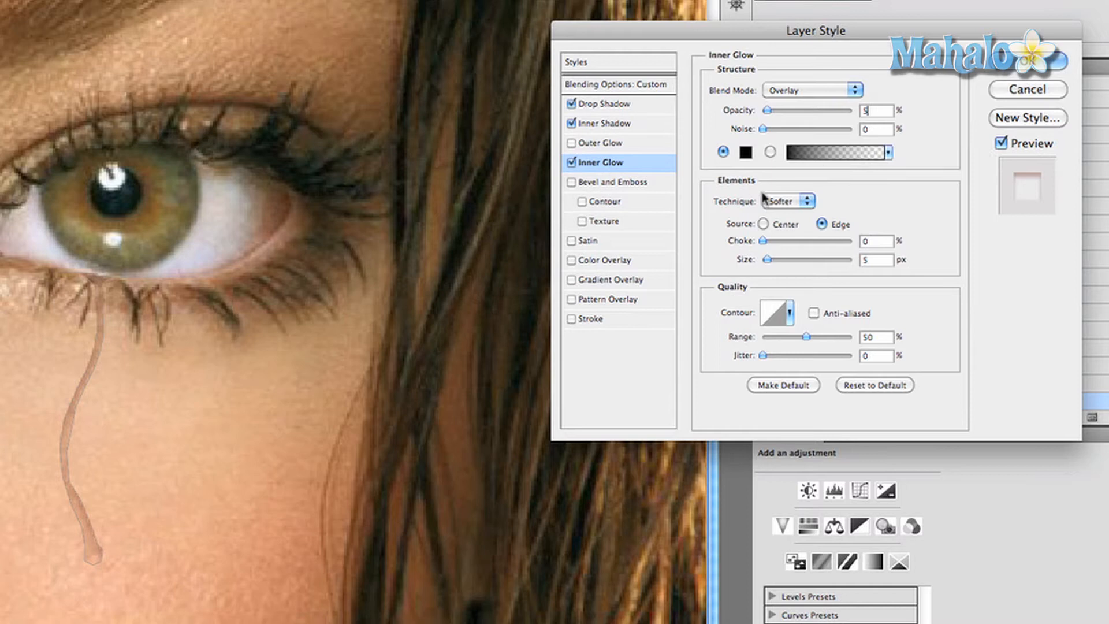
pyautogui.moveTo(773, 214)
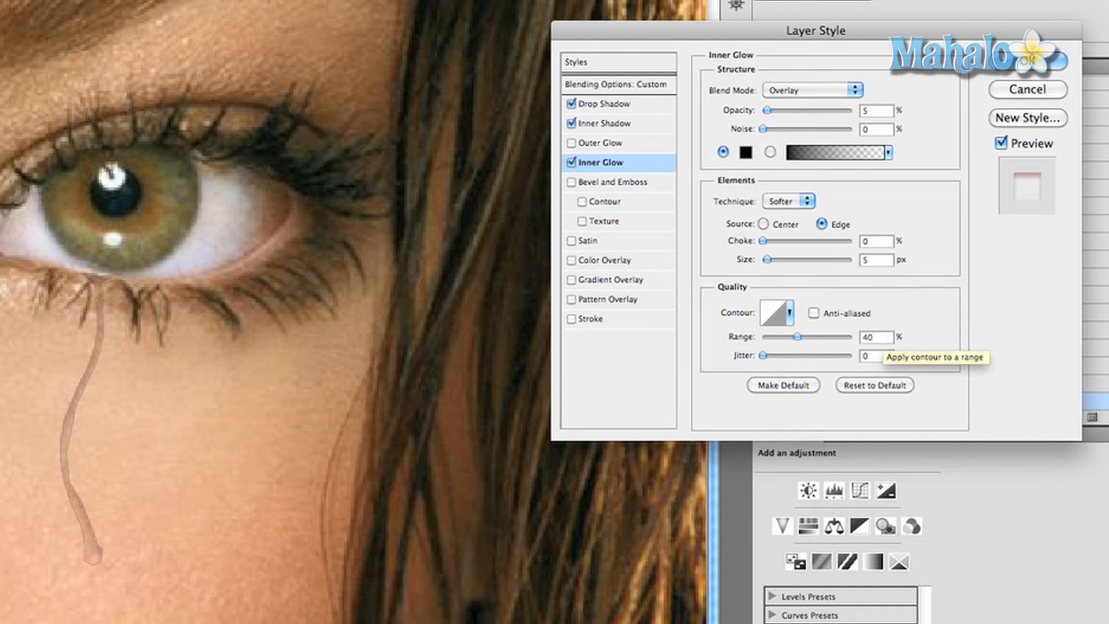
pyautogui.moveTo(715, 244)
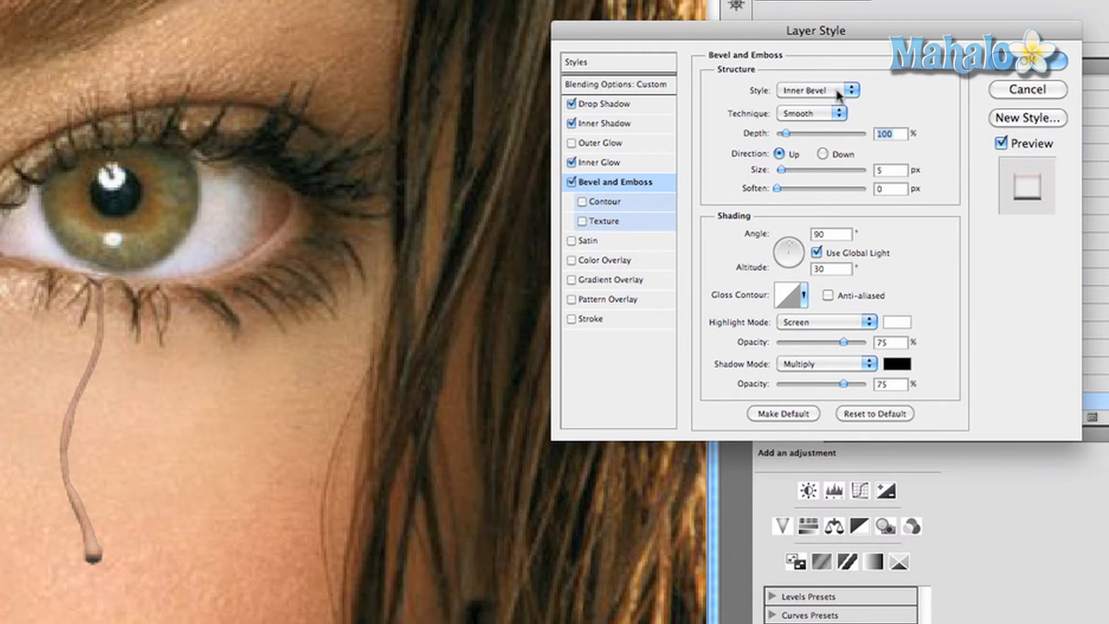
pyautogui.moveTo(839, 112)
pyautogui.write('70')
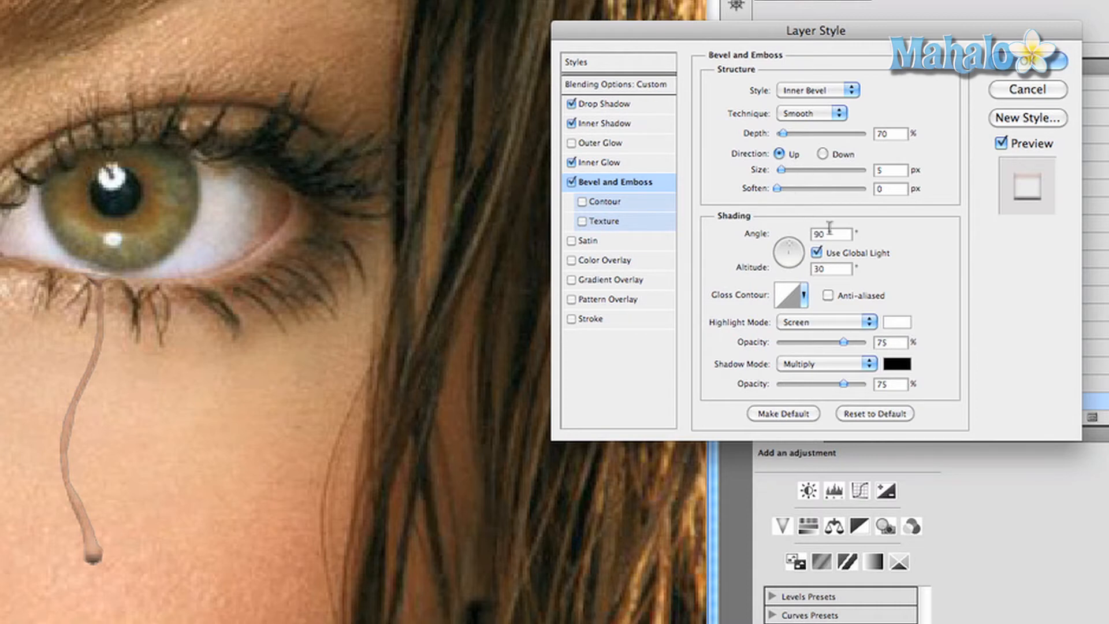
# Light the bevel at 45° angle and 60° altitude, with highlights faded to about 27%
pyautogui.write('45')
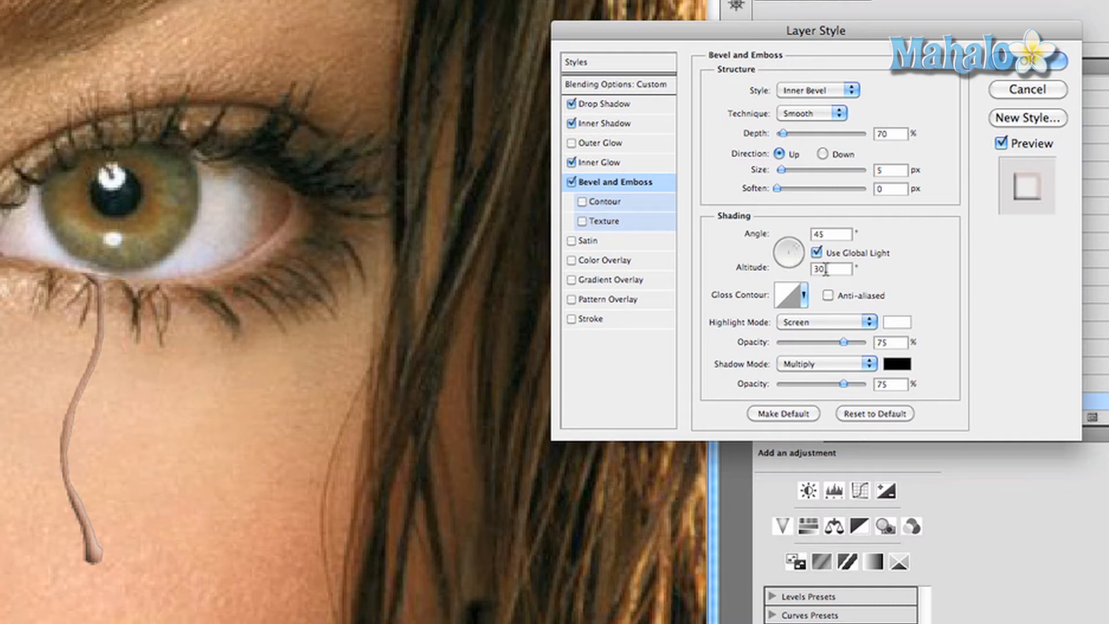
pyautogui.write('60')
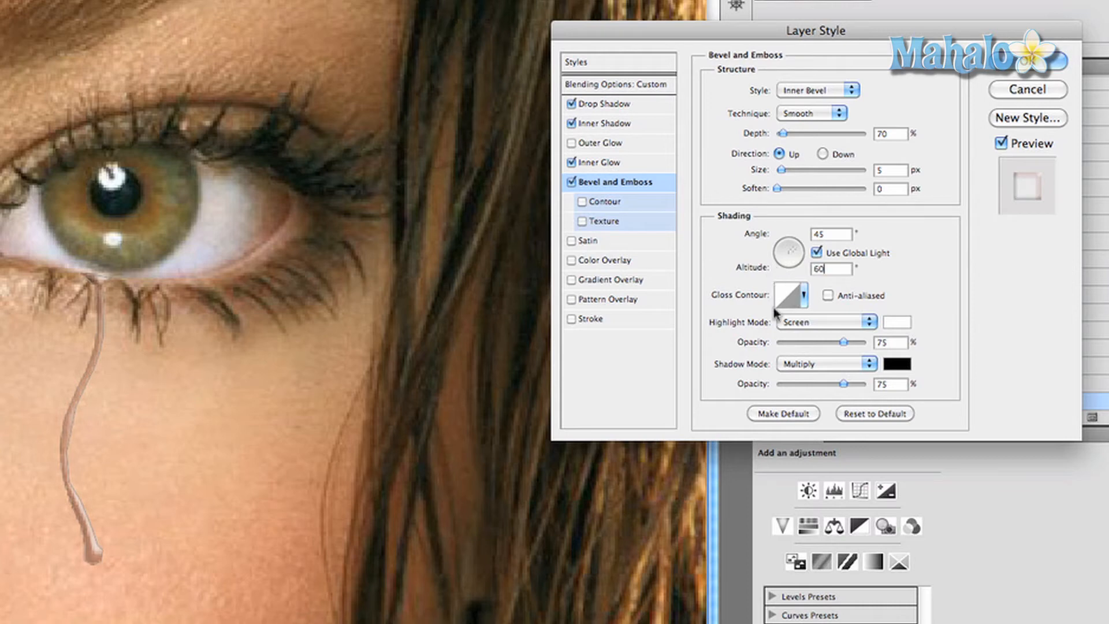
pyautogui.moveTo(810, 322)
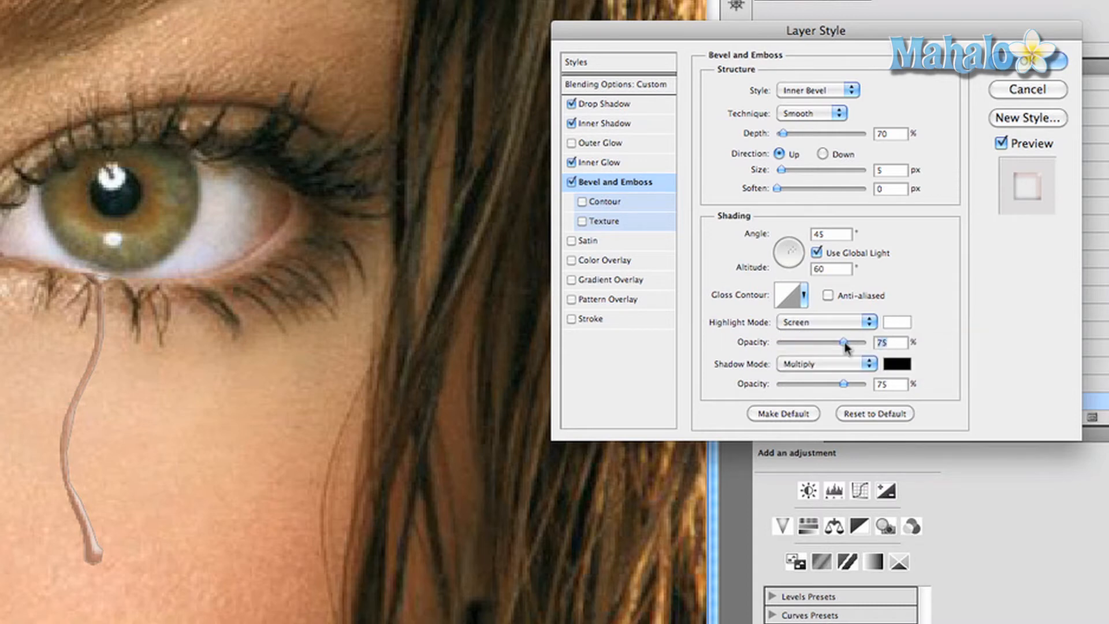
pyautogui.moveTo(867, 344); pyautogui.dragTo(819, 343)
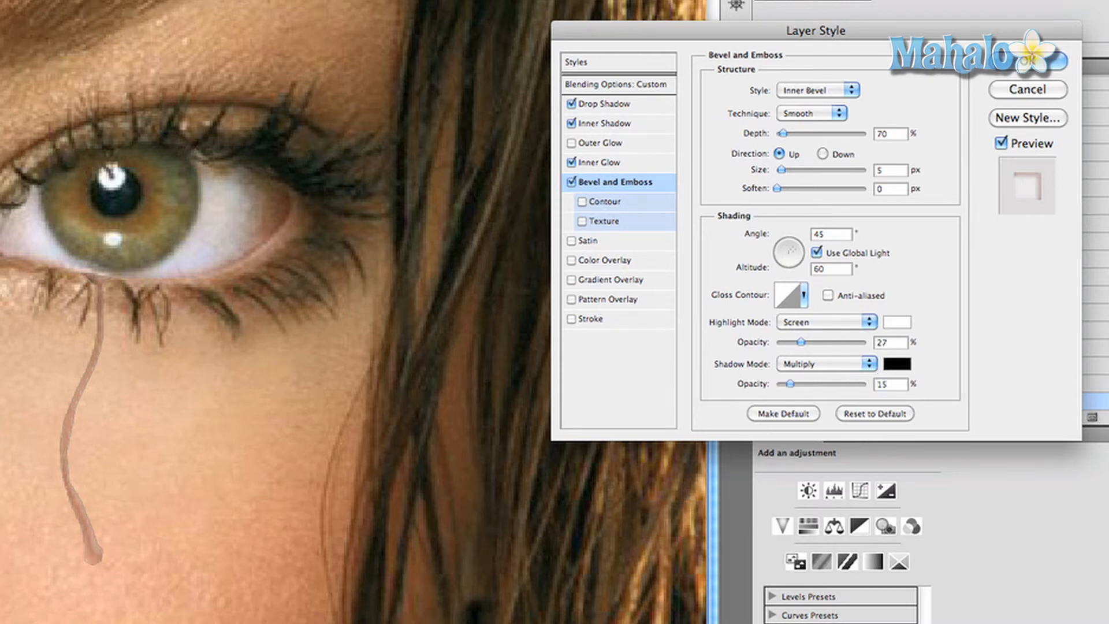
pyautogui.click(891, 384)
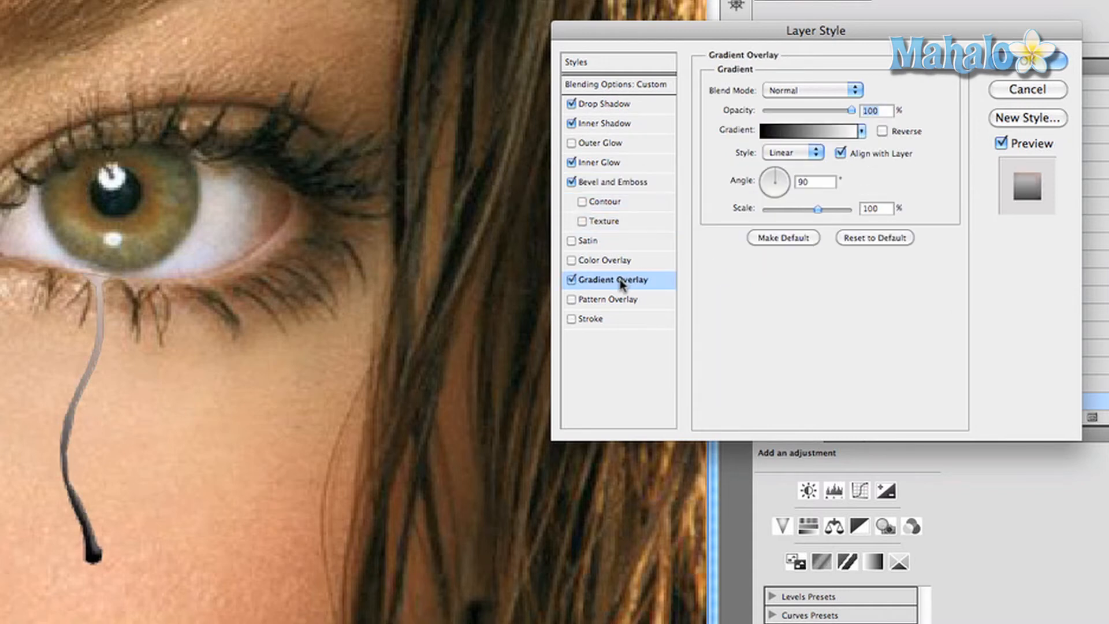
pyautogui.moveTo(682, 262)
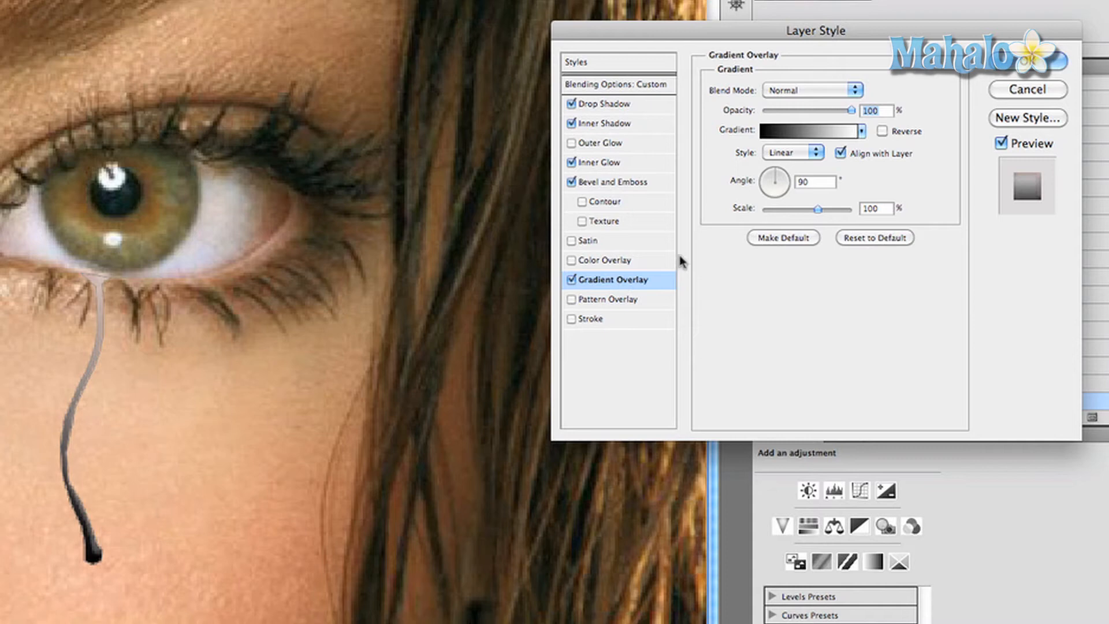
# Make the gradient overlay run from dark brown #2e1000 to white, with the white stop moved inward
pyautogui.click(806, 131)
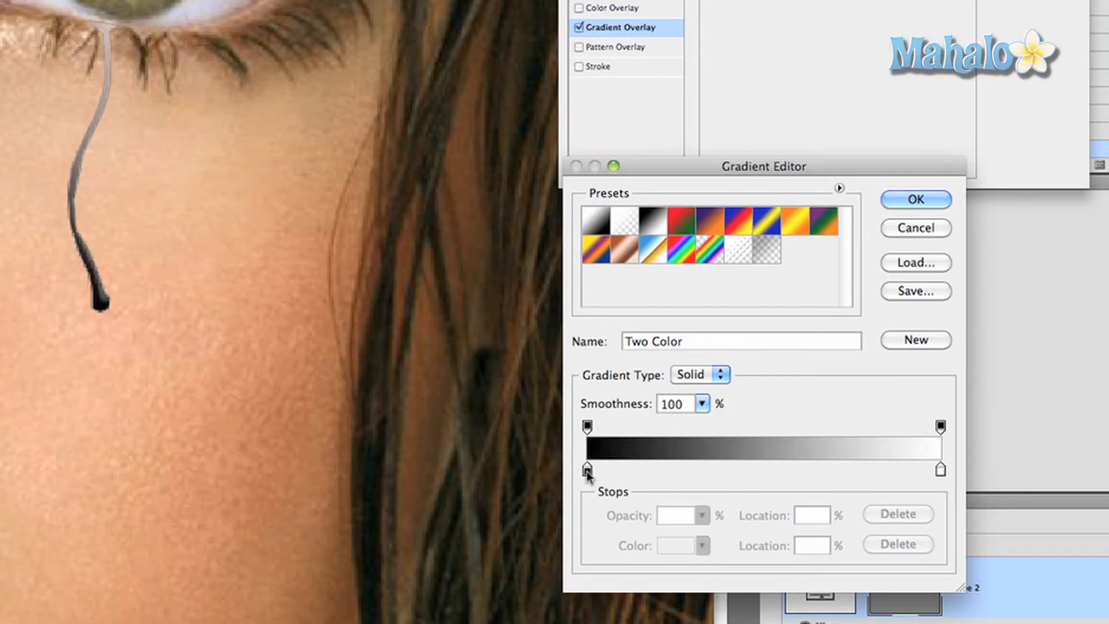
pyautogui.moveTo(586, 470)
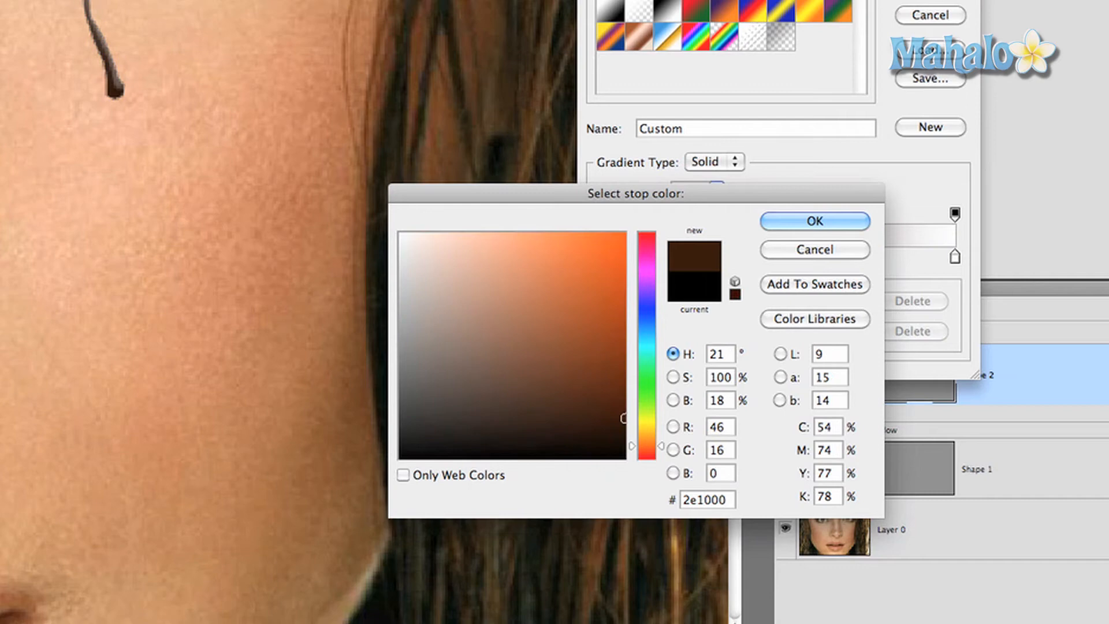
pyautogui.click(814, 221)
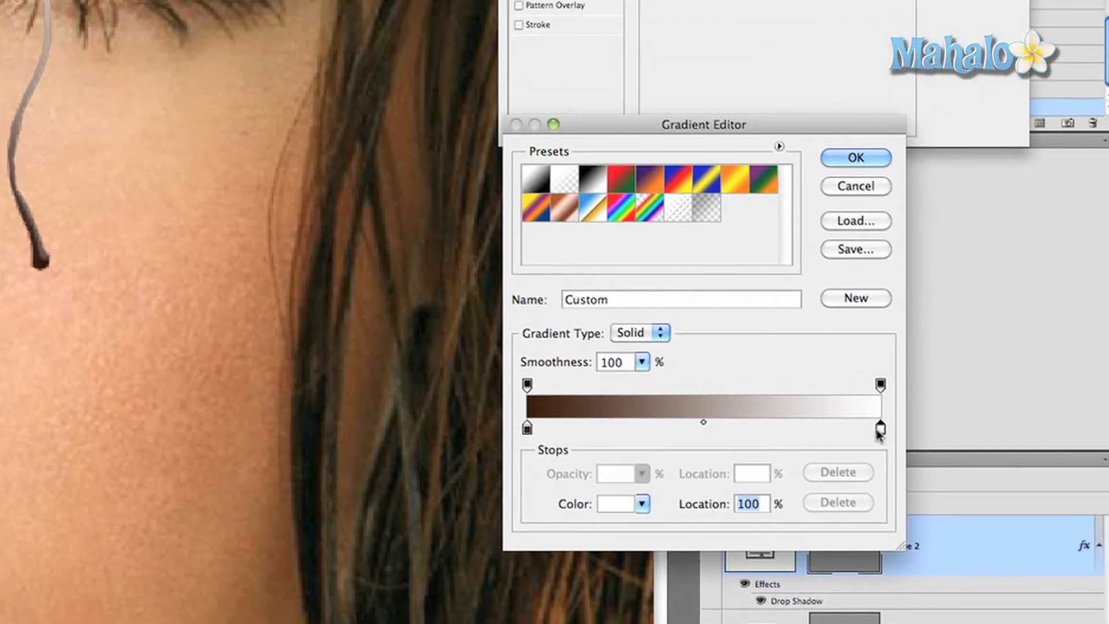
pyautogui.moveTo(879, 428); pyautogui.dragTo(617, 427)
pyautogui.write('26')
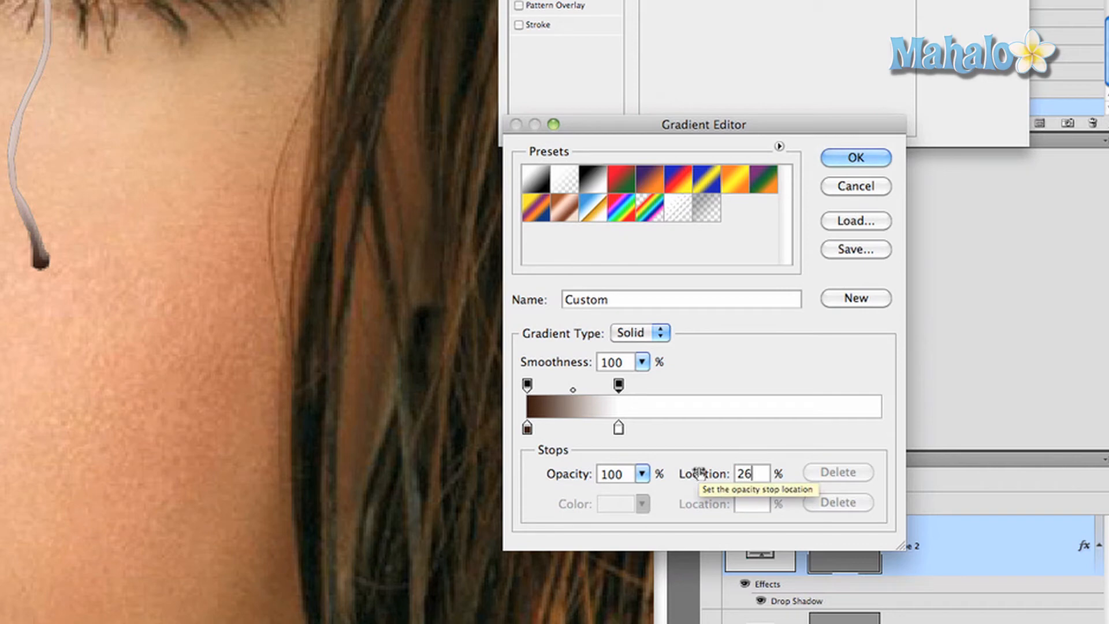
pyautogui.click(854, 157)
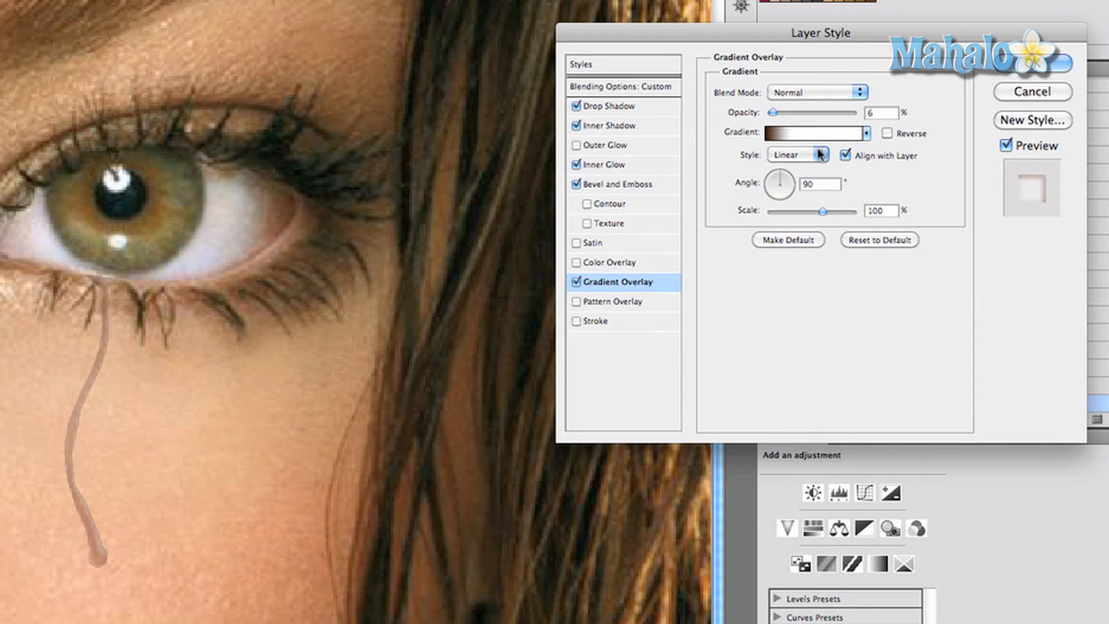
# Pick a new blend mode from the Gradient Overlay's Blend Mode list
pyautogui.click(817, 92)
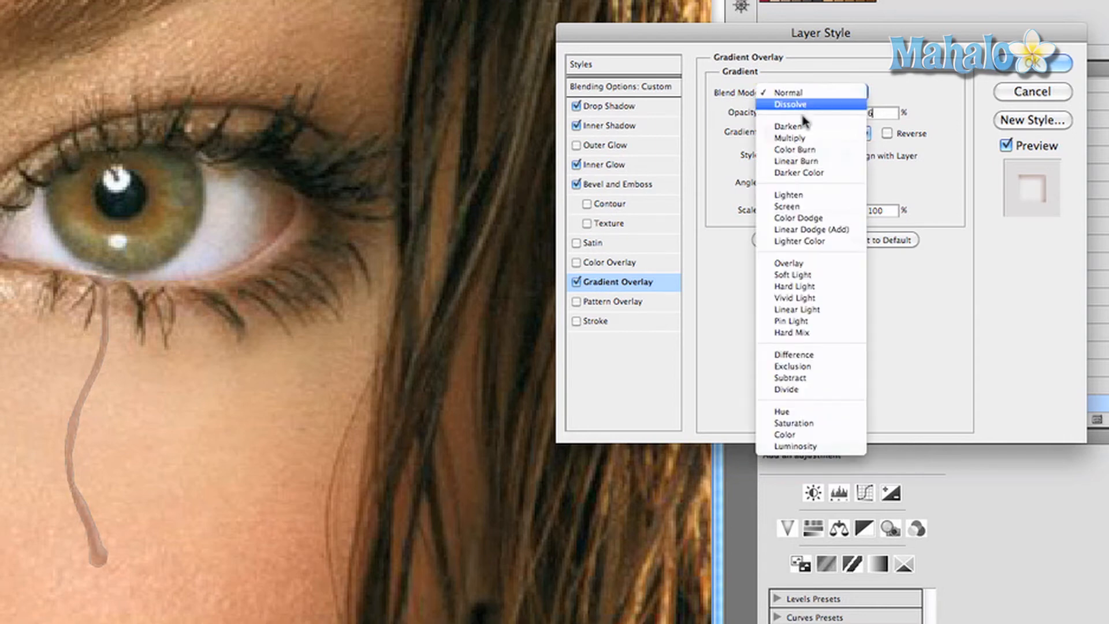
pyautogui.click(790, 138)
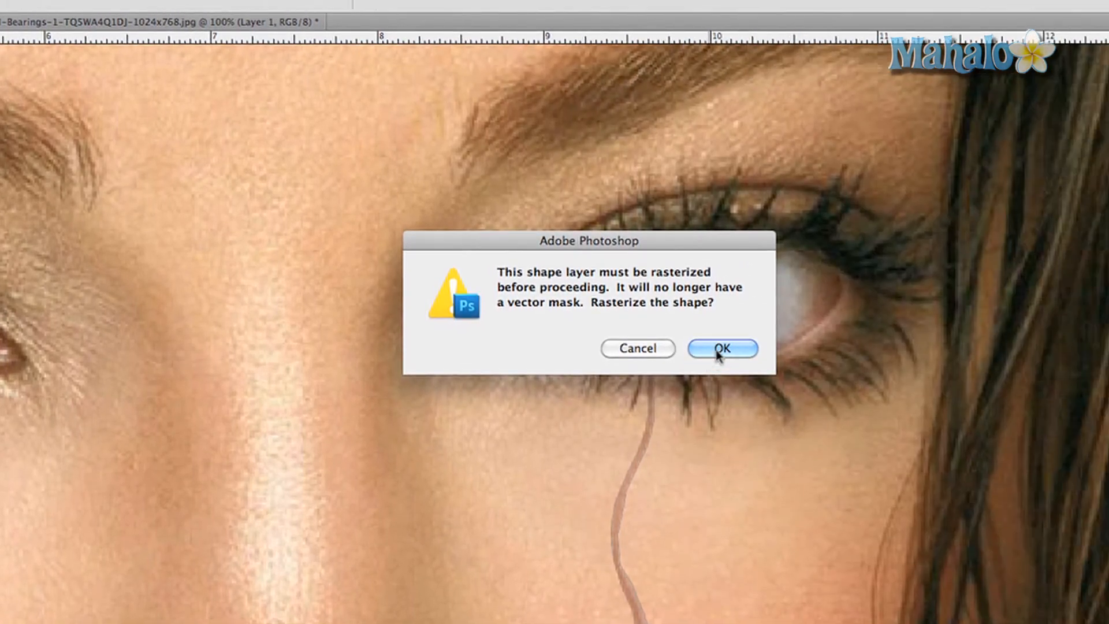
# Accept the warning so the tear shape layer becomes a pixel layer
pyautogui.click(722, 348)
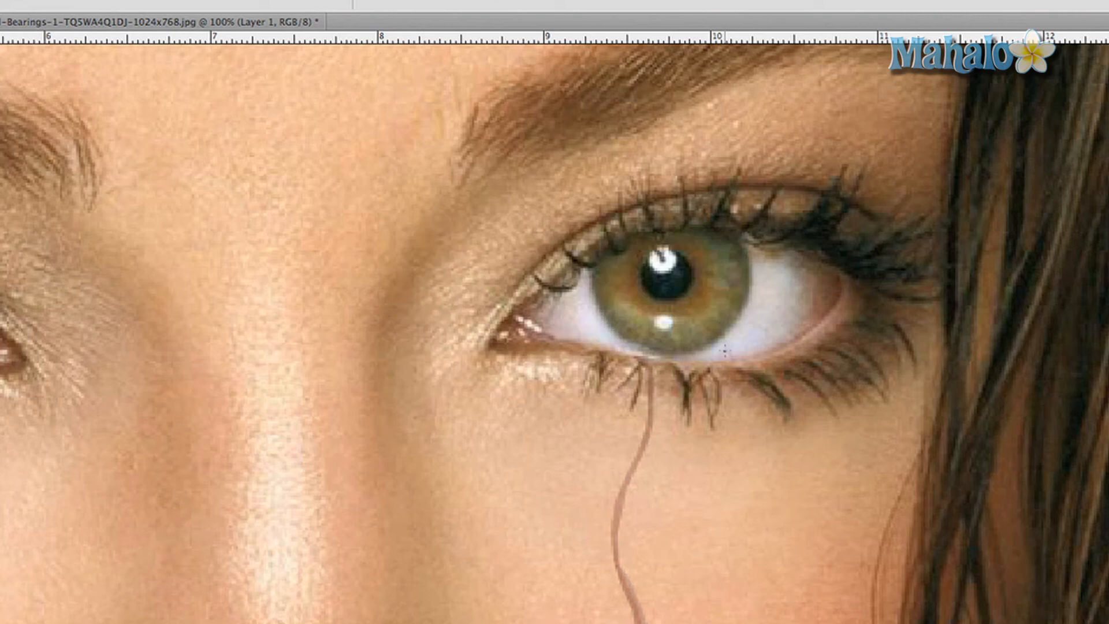